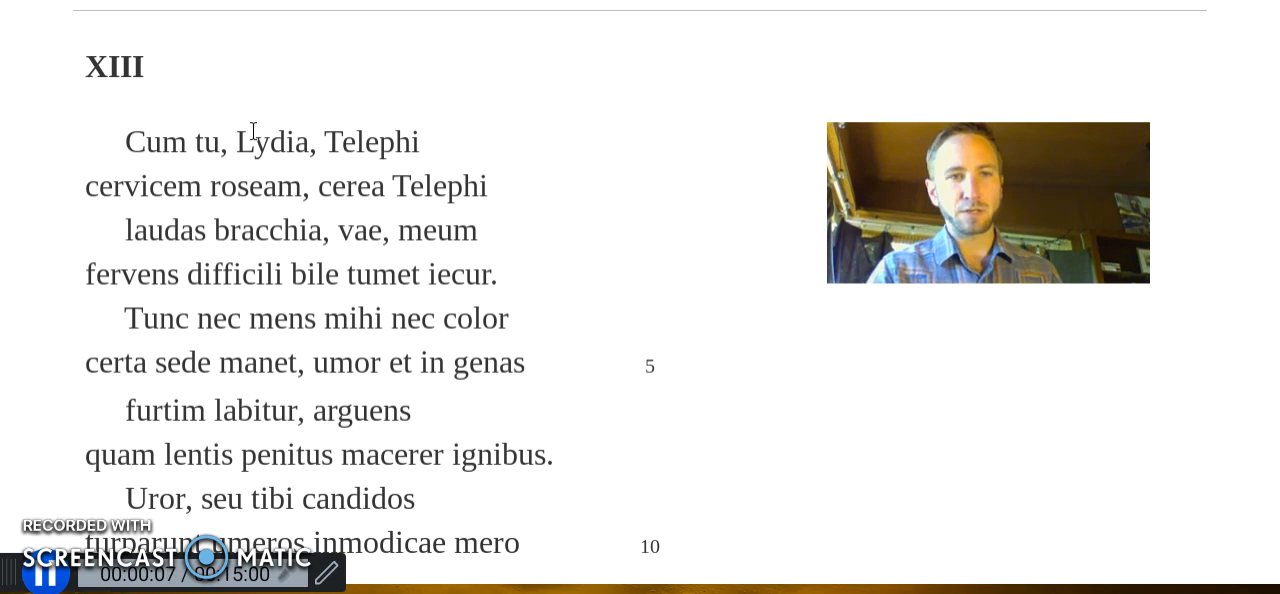
{"action": "mouse_move", "coordinate": [600, 244]}
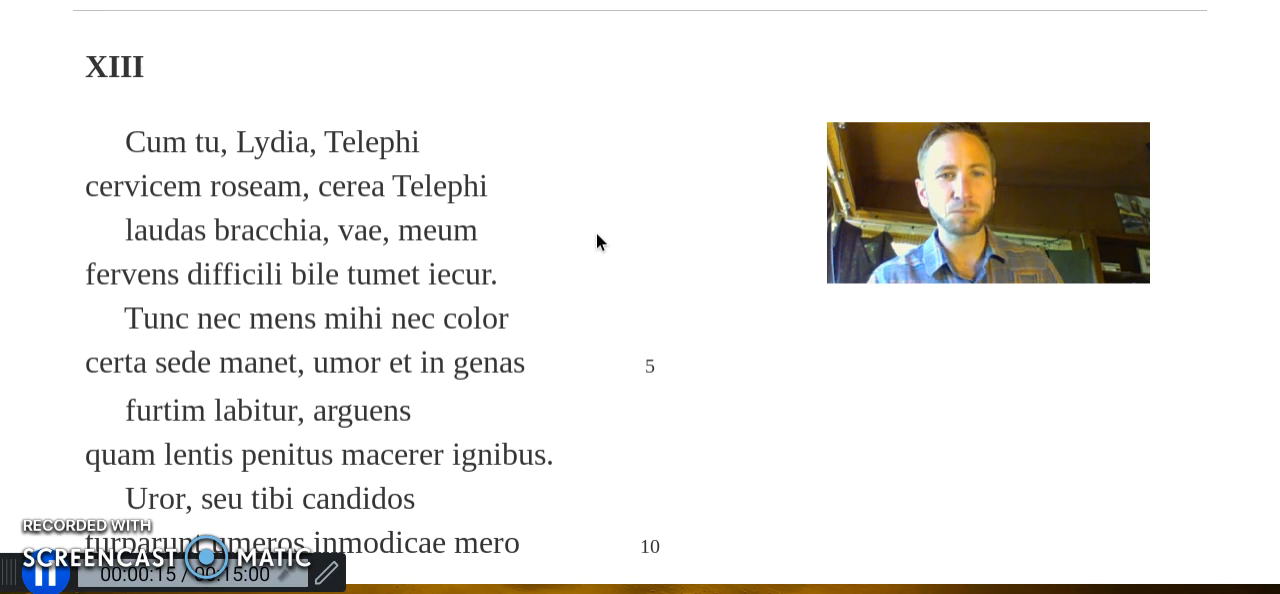
{"action": "mouse_move", "coordinate": [518, 204]}
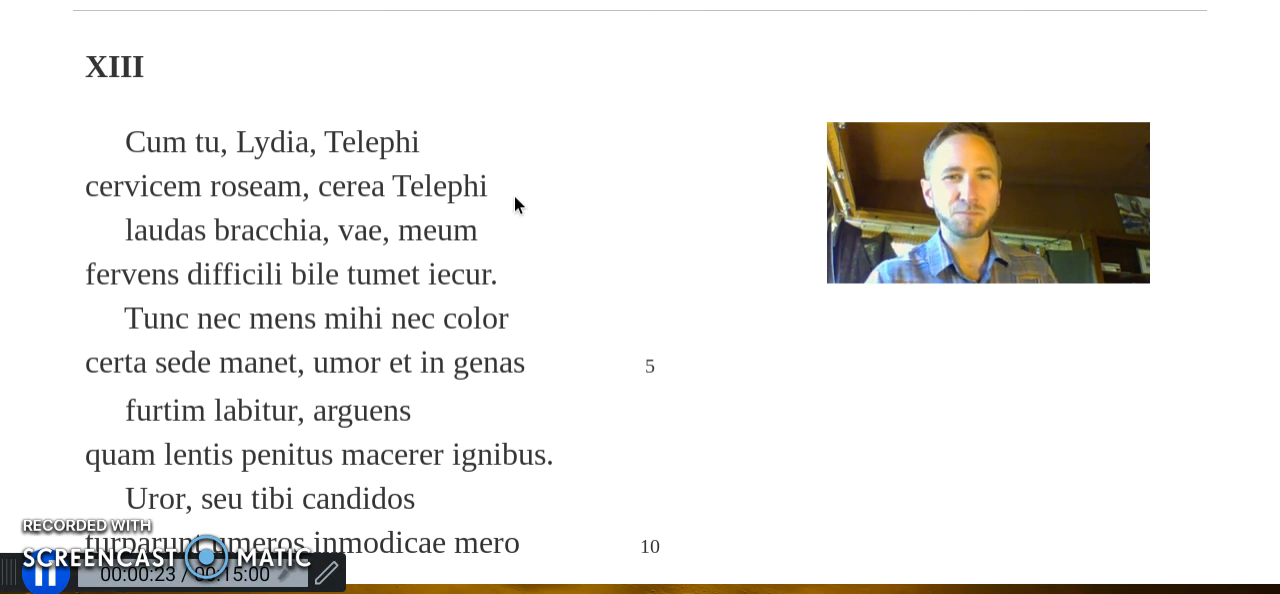
{"action": "scroll", "scroll_direction": "down", "scroll_amount": 3}
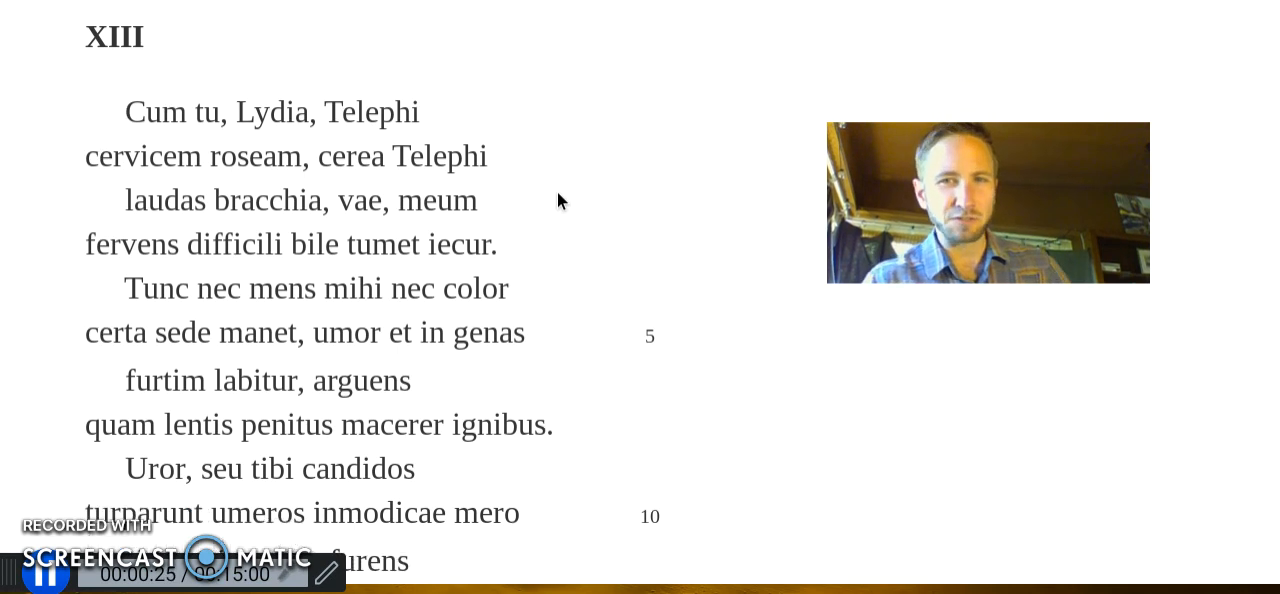
{"action": "scroll", "scroll_direction": "down", "scroll_amount": 3}
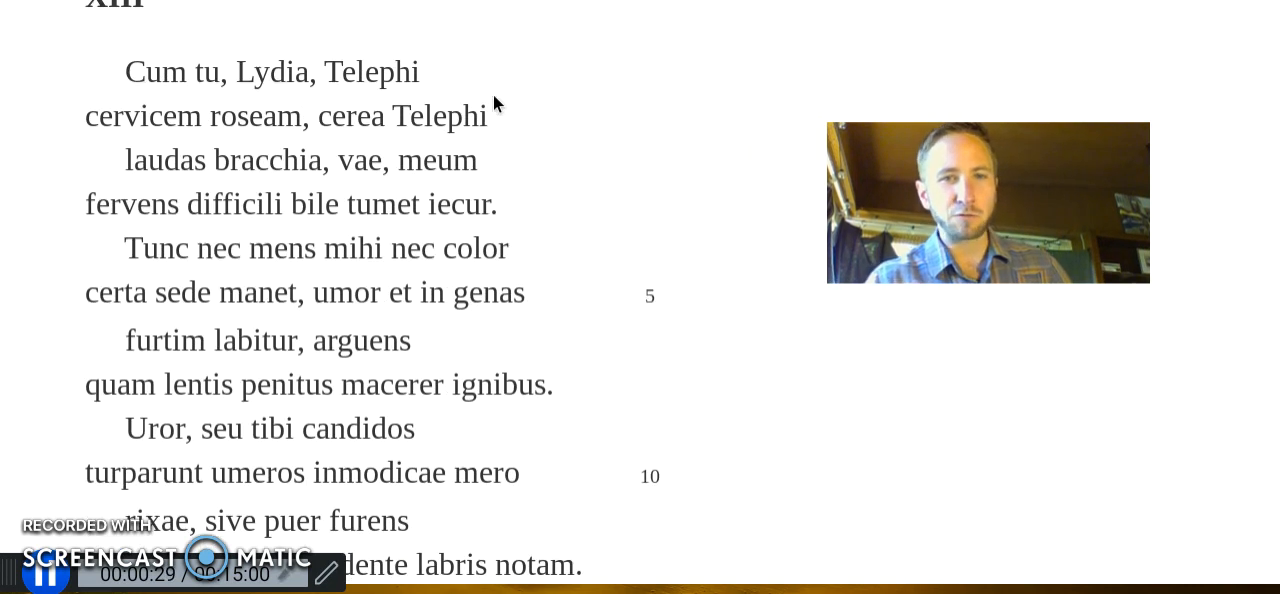
{"action": "scroll", "scroll_direction": "down", "scroll_amount": 3}
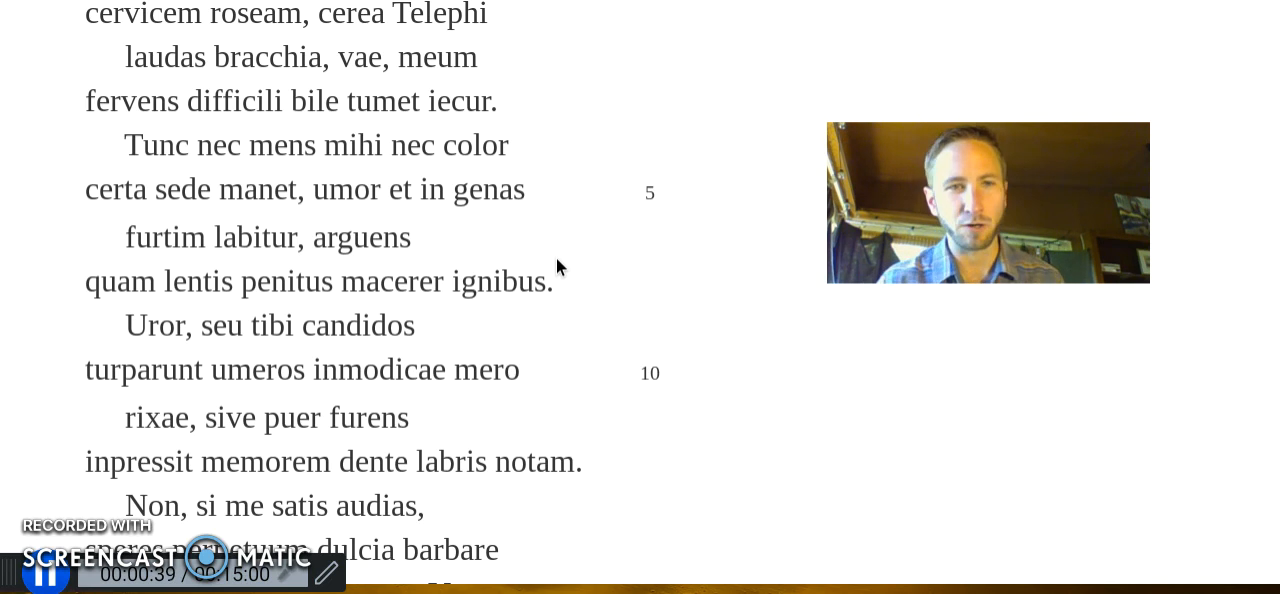
{"action": "mouse_move", "coordinate": [416, 174]}
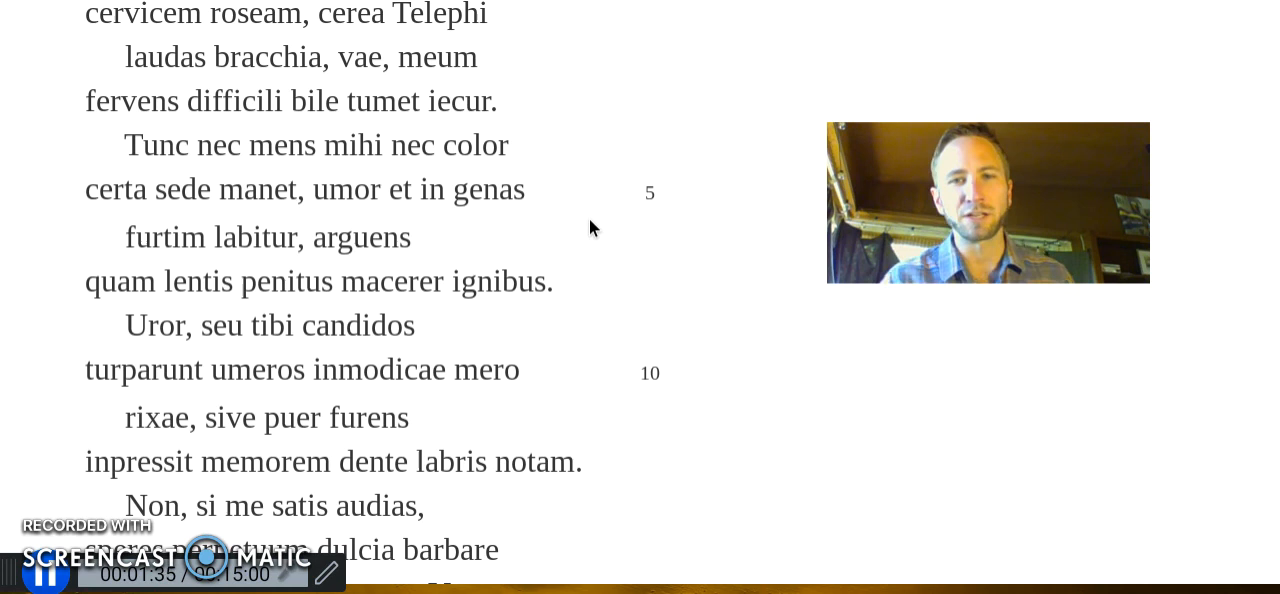
{"action": "scroll", "scroll_direction": "down", "scroll_amount": 3}
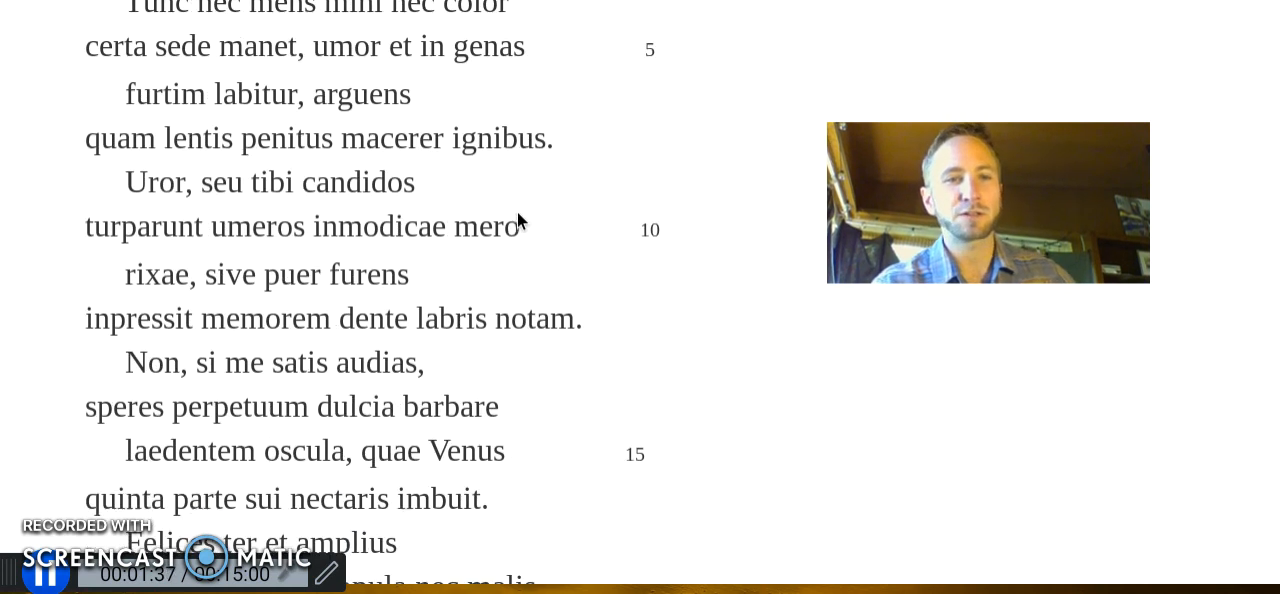
{"action": "scroll", "scroll_direction": "down", "scroll_amount": 3}
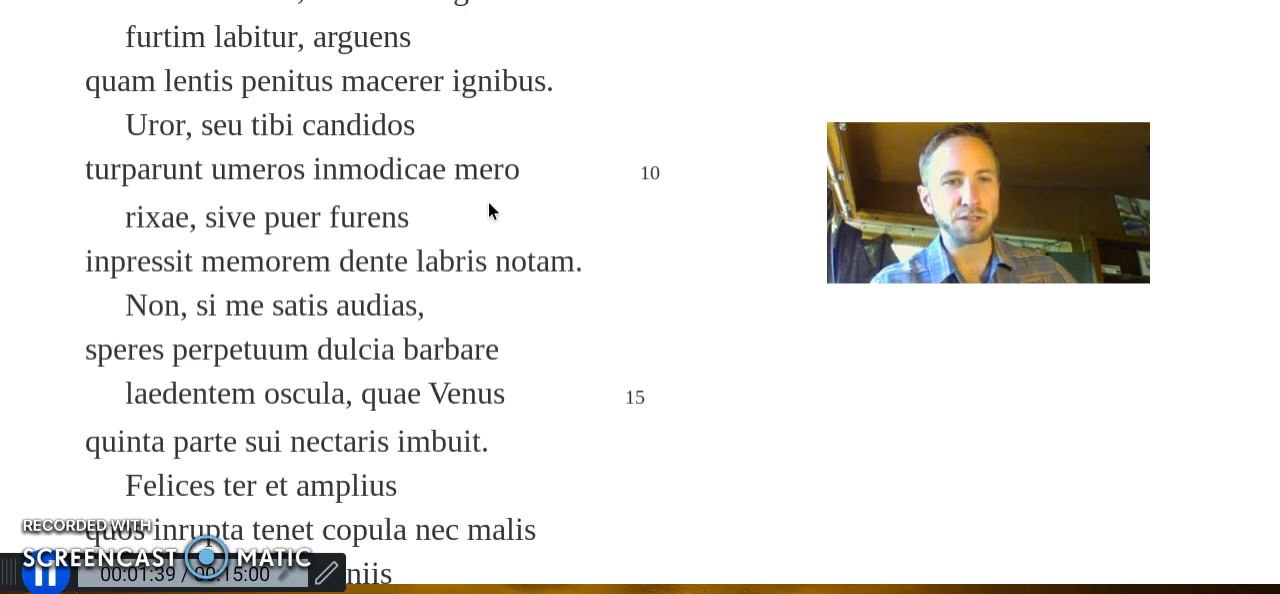
{"action": "scroll", "scroll_direction": "down", "scroll_amount": 3}
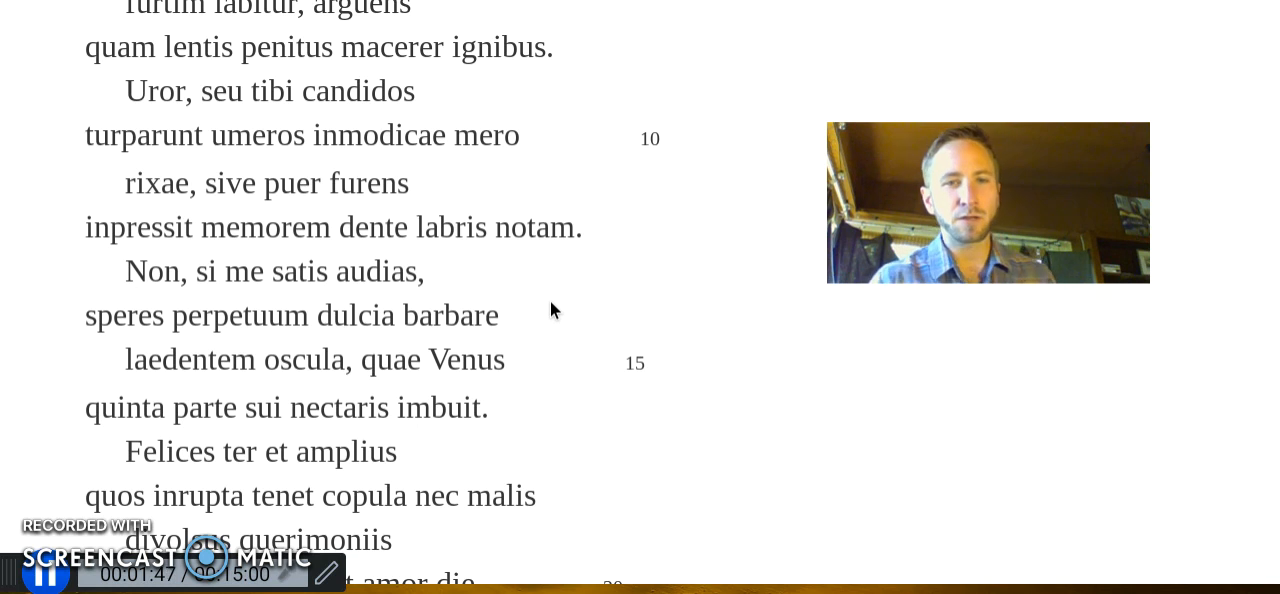
{"action": "scroll", "scroll_direction": "down", "scroll_amount": 3}
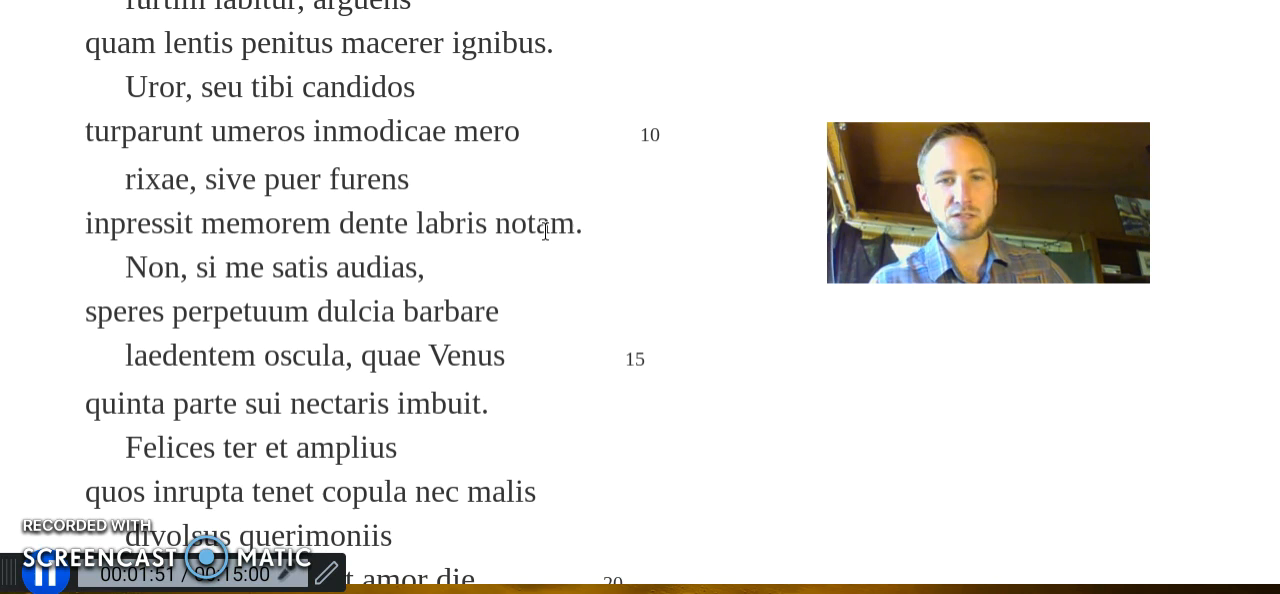
{"action": "scroll", "scroll_direction": "down", "scroll_amount": 3}
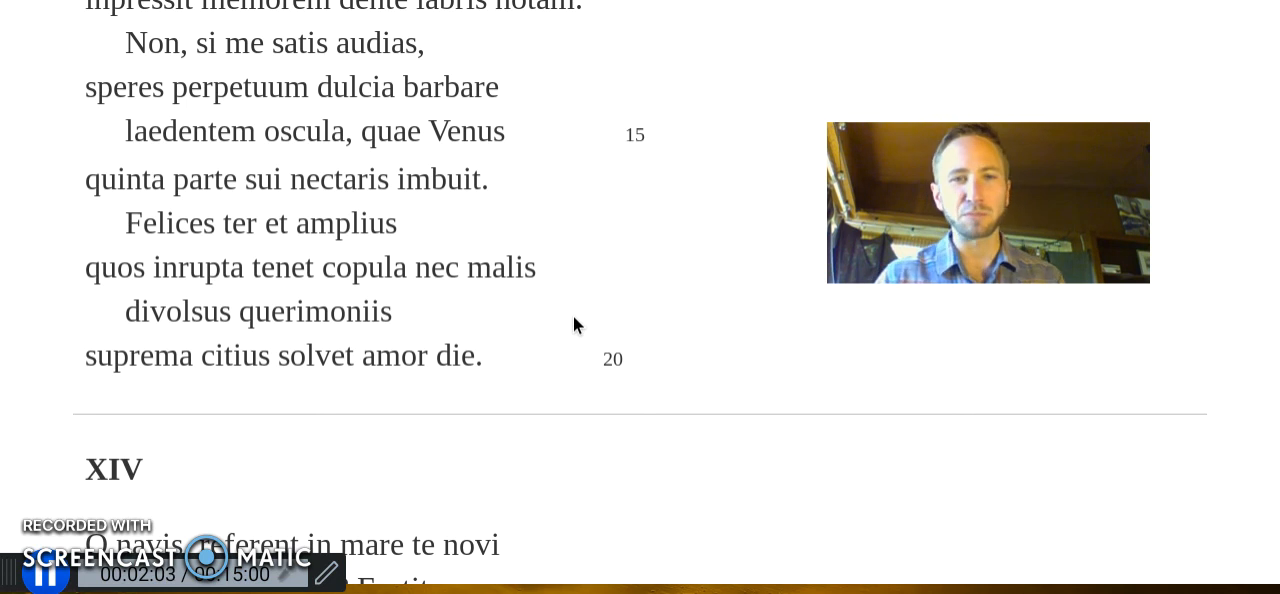
{"action": "mouse_move", "coordinate": [528, 296]}
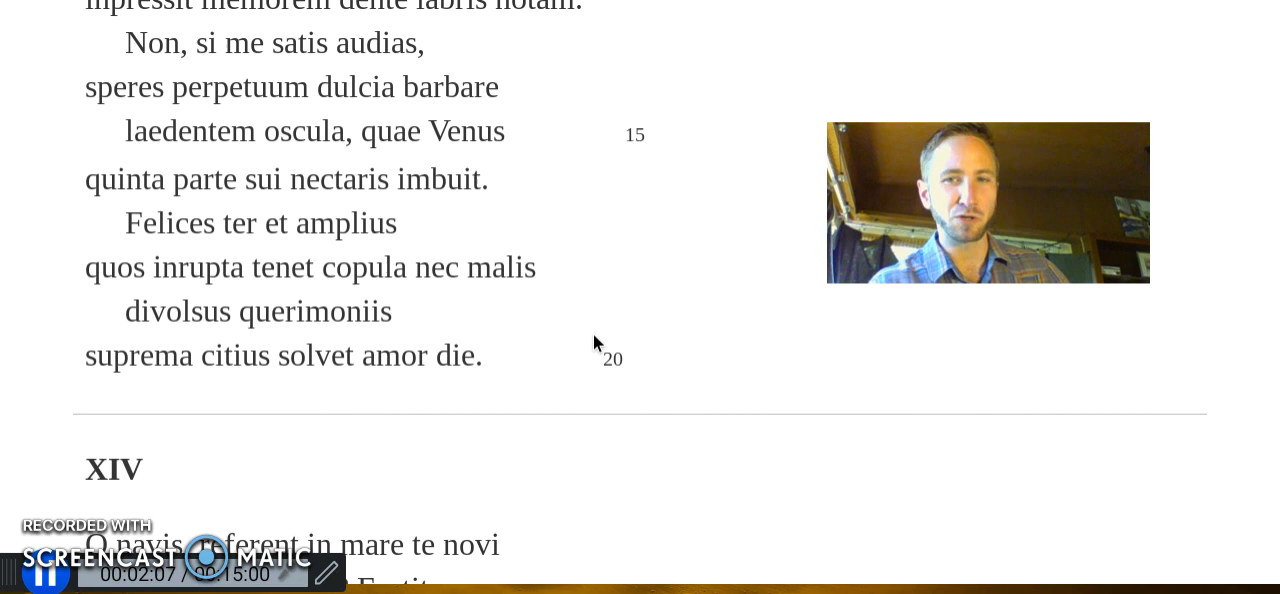
{"action": "scroll", "scroll_direction": "up", "scroll_amount": 3}
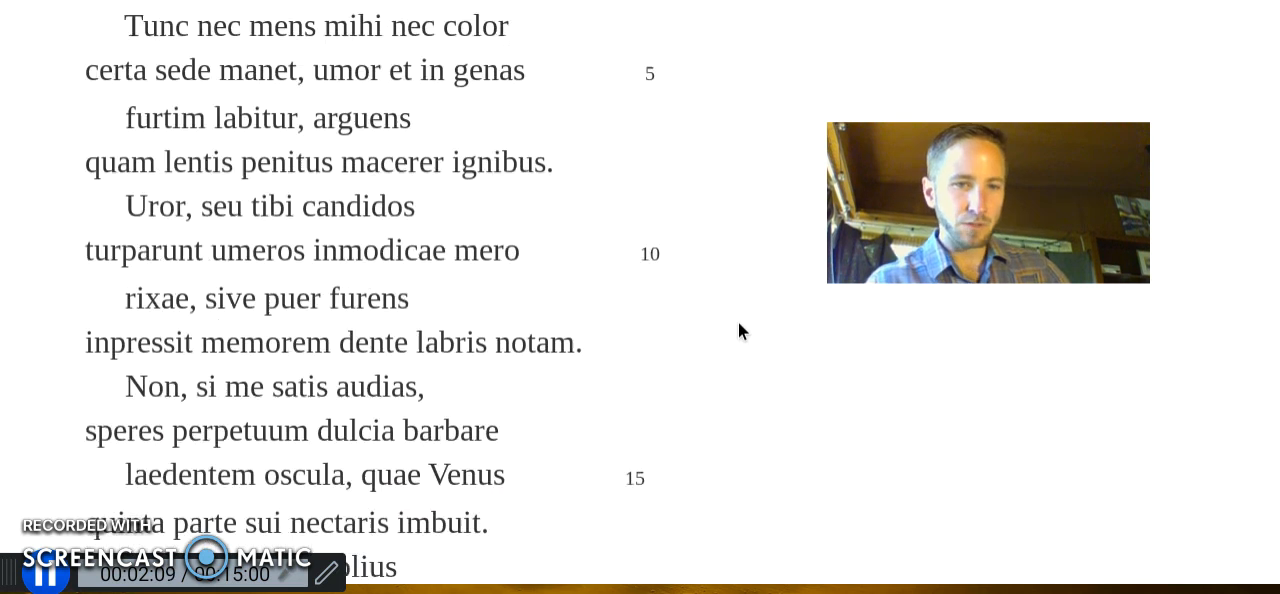
{"action": "scroll", "scroll_direction": "up", "scroll_amount": 3}
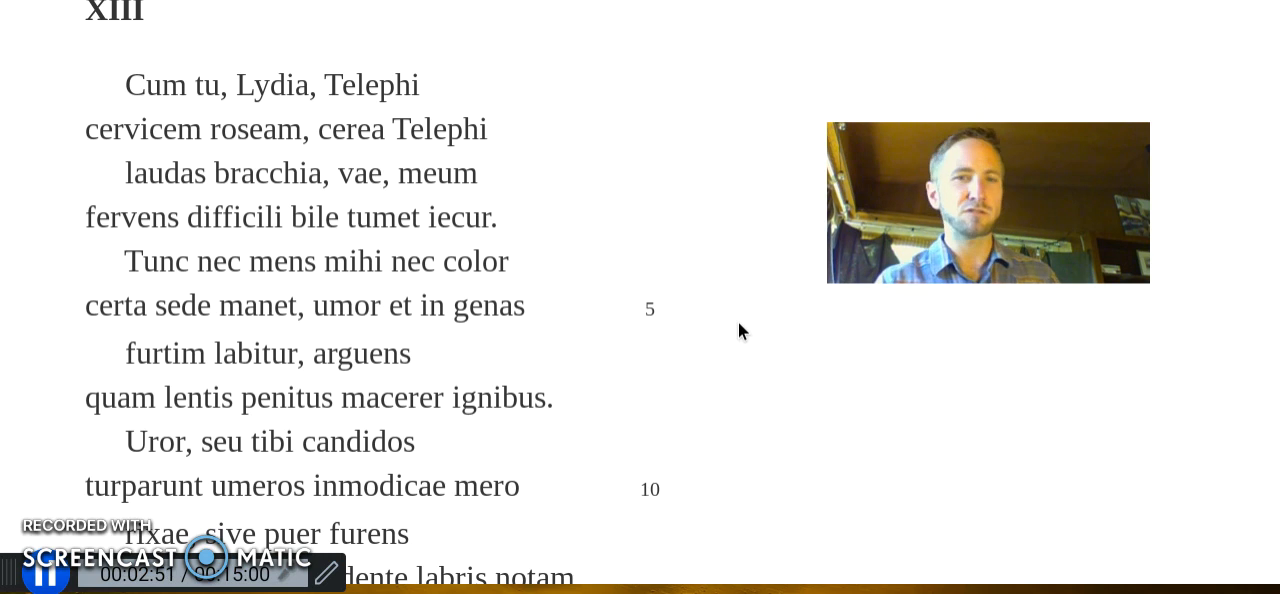
{"action": "scroll", "scroll_direction": "down", "scroll_amount": 3}
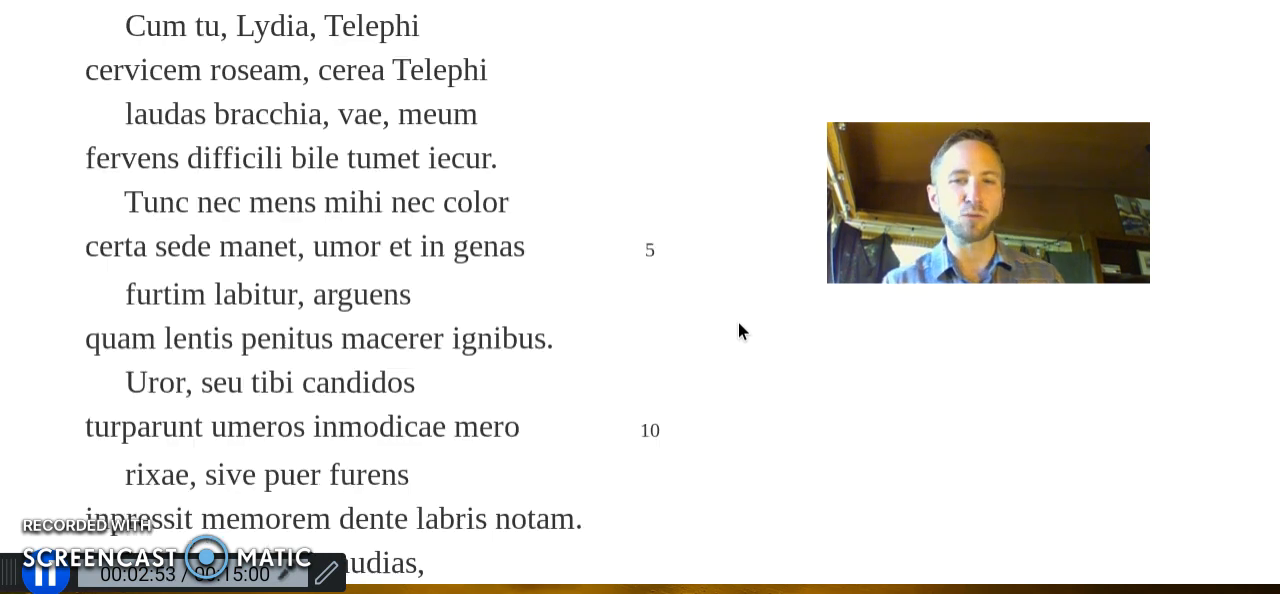
{"action": "scroll", "scroll_direction": "down", "scroll_amount": 3}
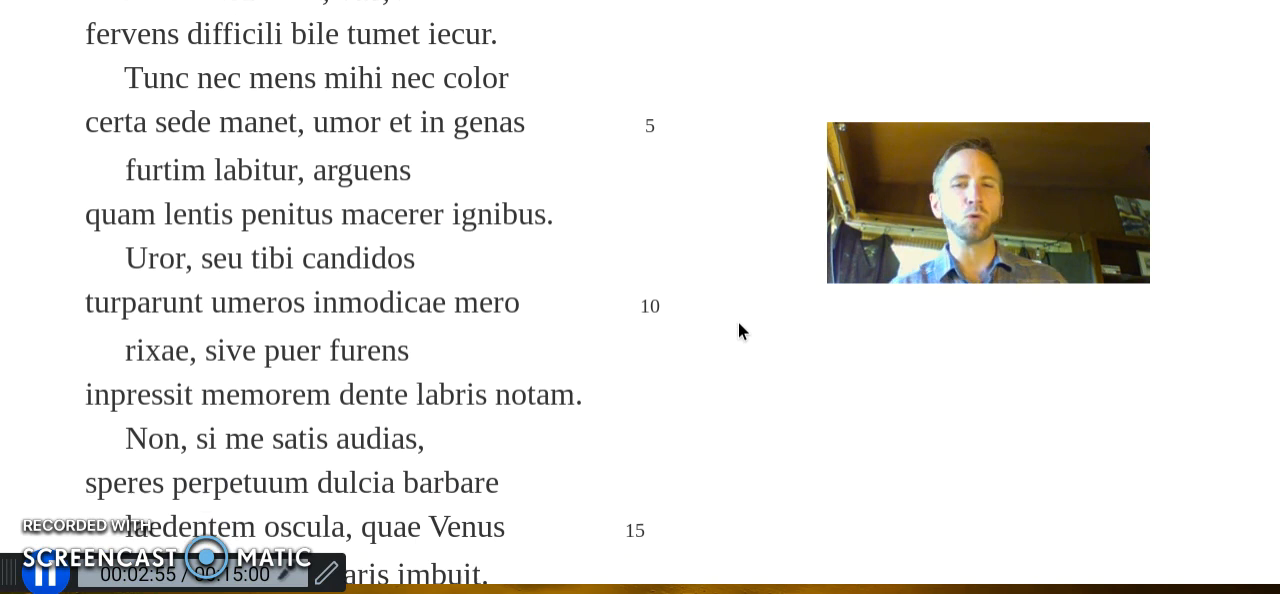
{"action": "scroll", "scroll_direction": "down", "scroll_amount": 3}
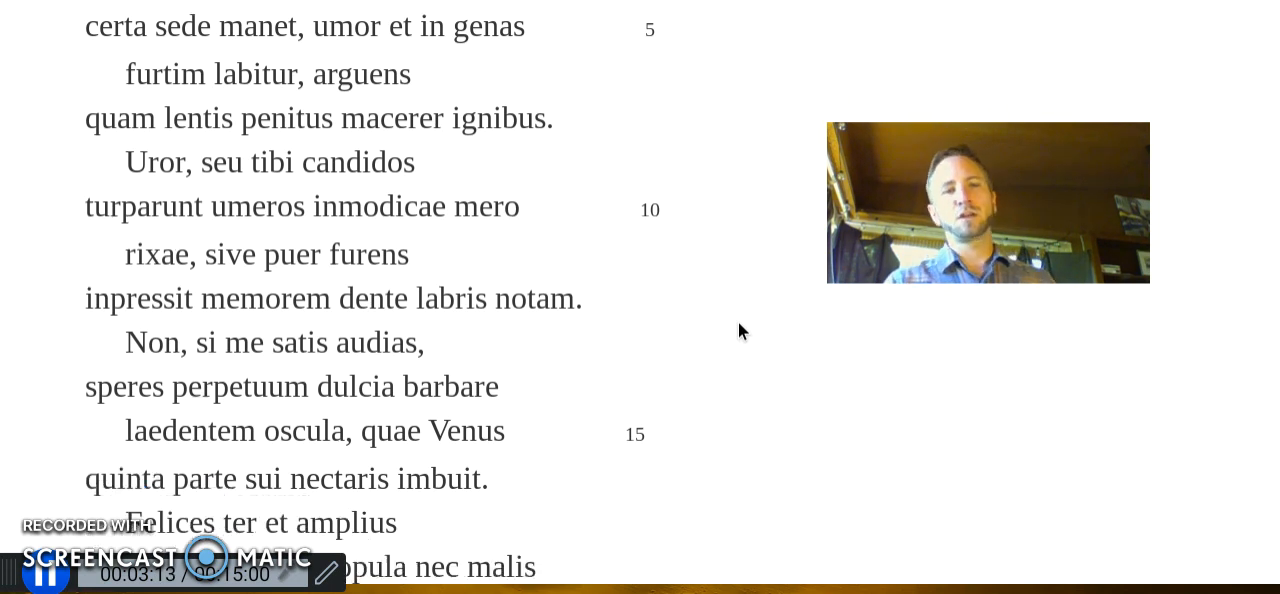
{"action": "scroll", "scroll_direction": "down", "scroll_amount": 3}
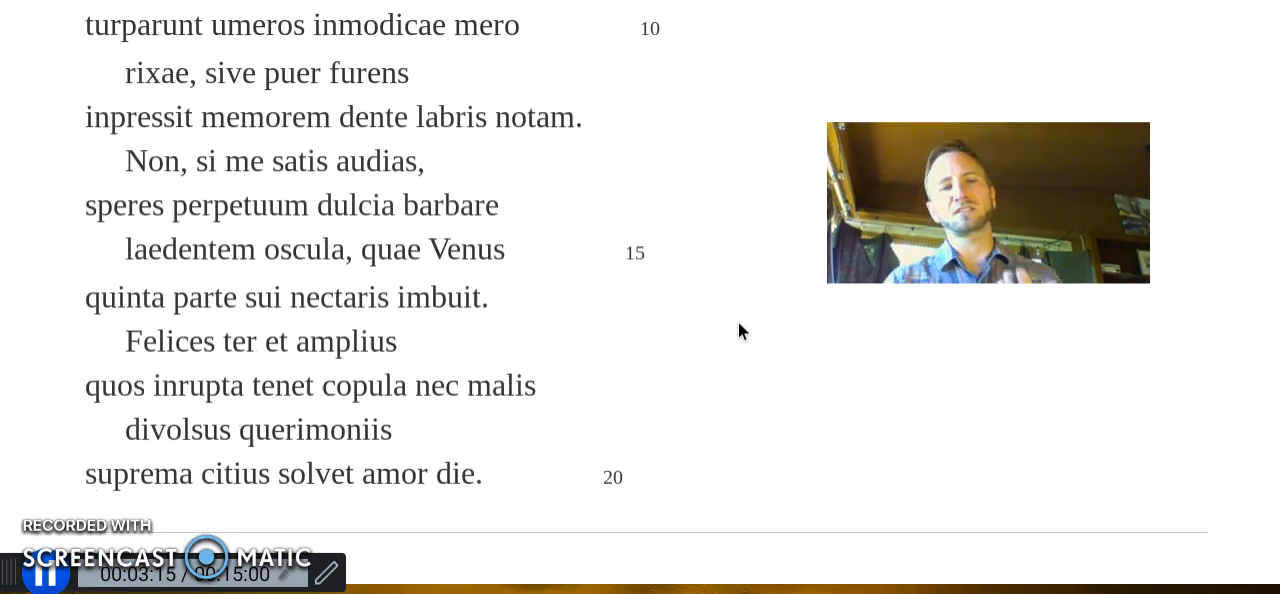
{"action": "mouse_move", "coordinate": [716, 252]}
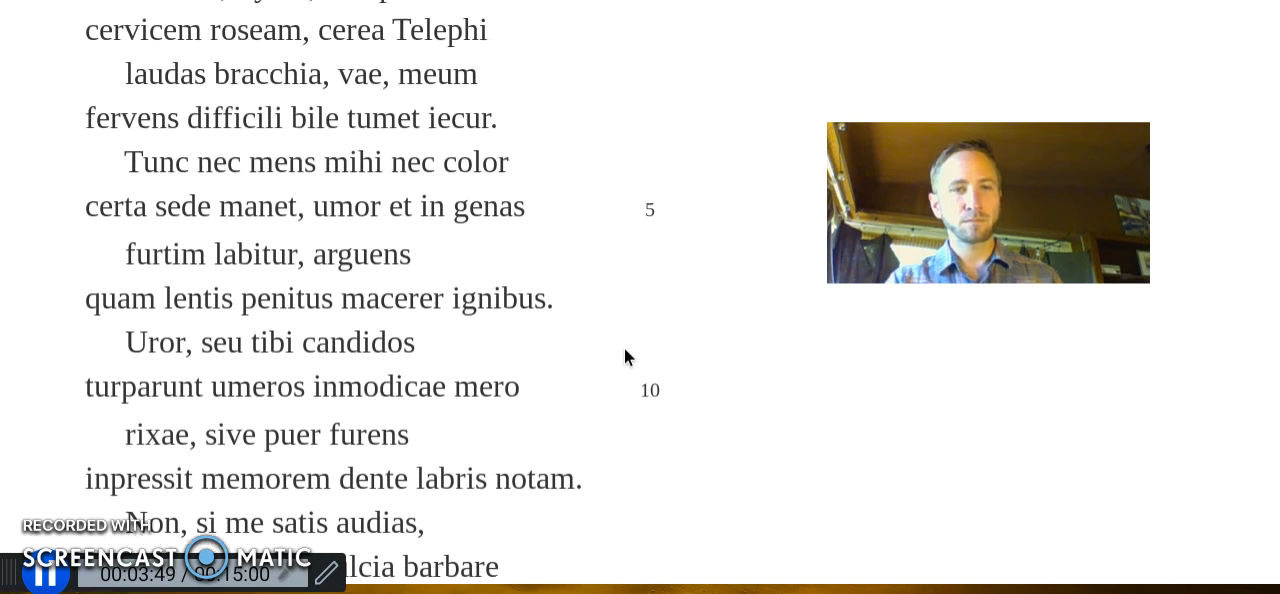
{"action": "scroll", "scroll_direction": "up", "scroll_amount": 3}
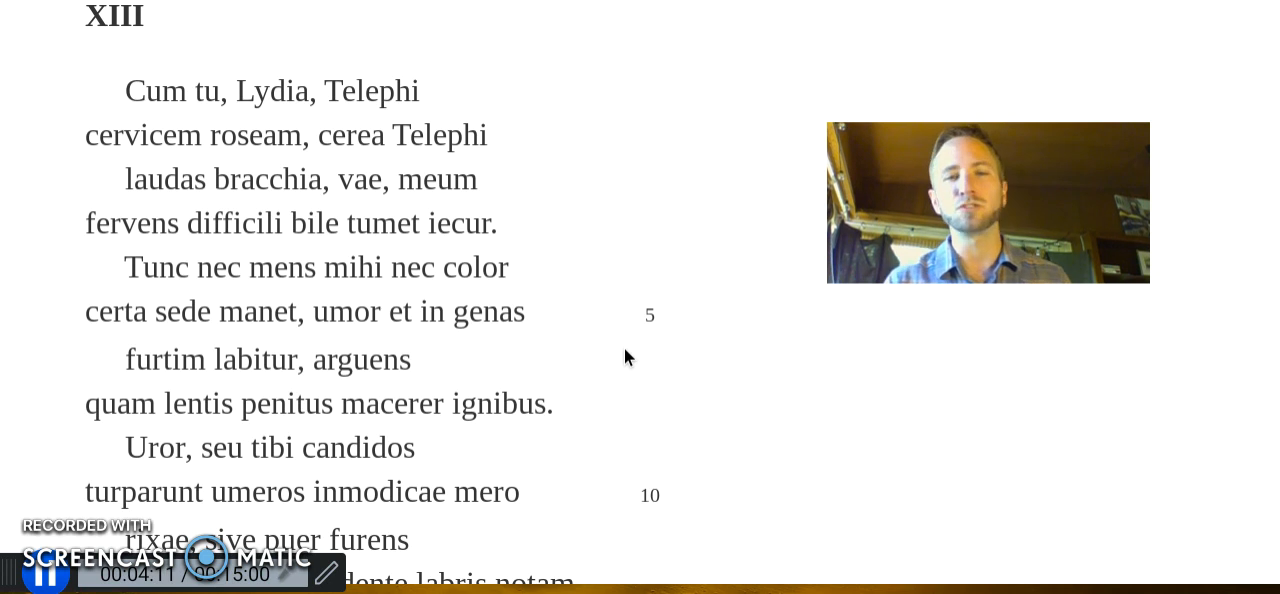
{"action": "scroll", "scroll_direction": "down", "scroll_amount": 3}
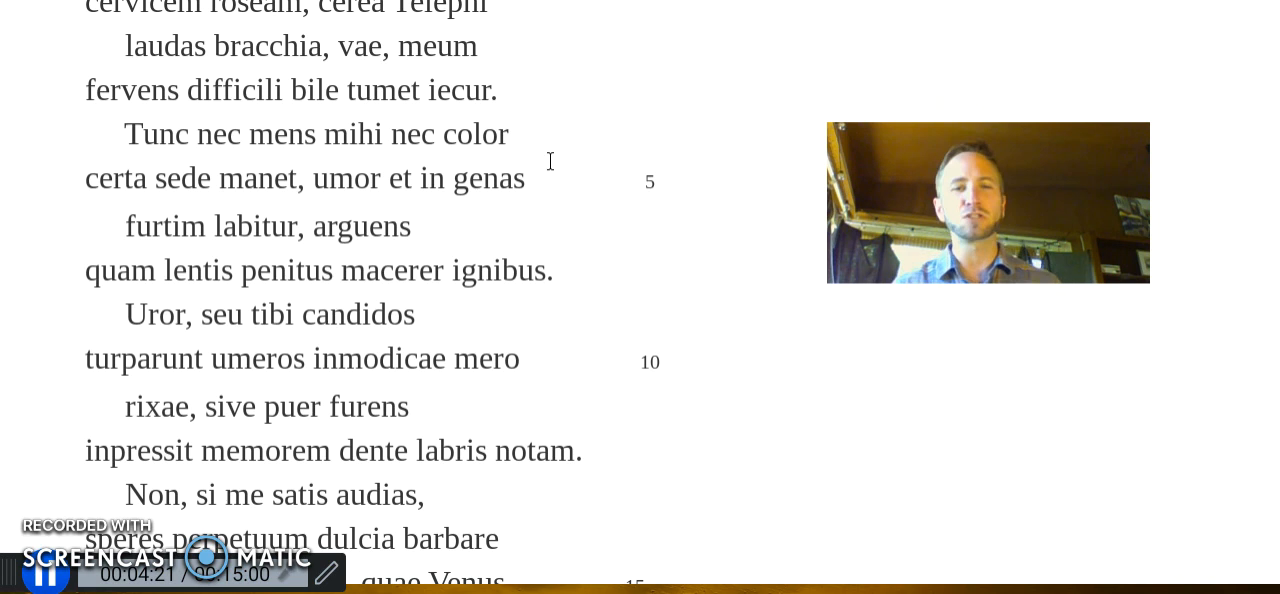
{"action": "mouse_move", "coordinate": [528, 258]}
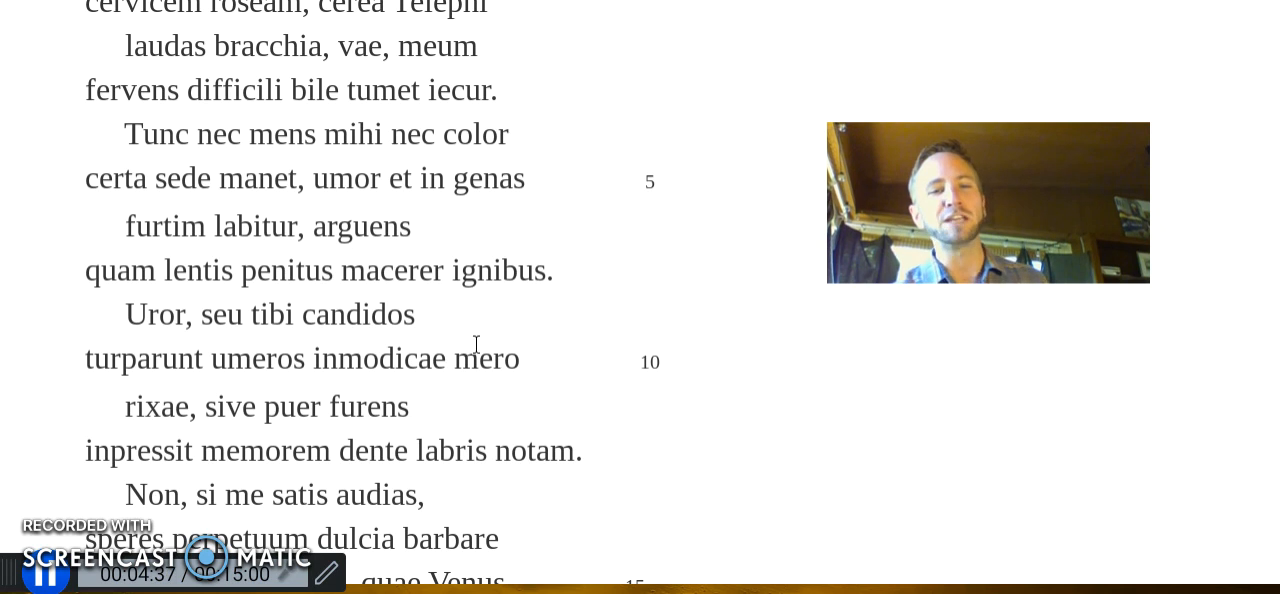
{"action": "scroll", "scroll_direction": "down", "scroll_amount": 3}
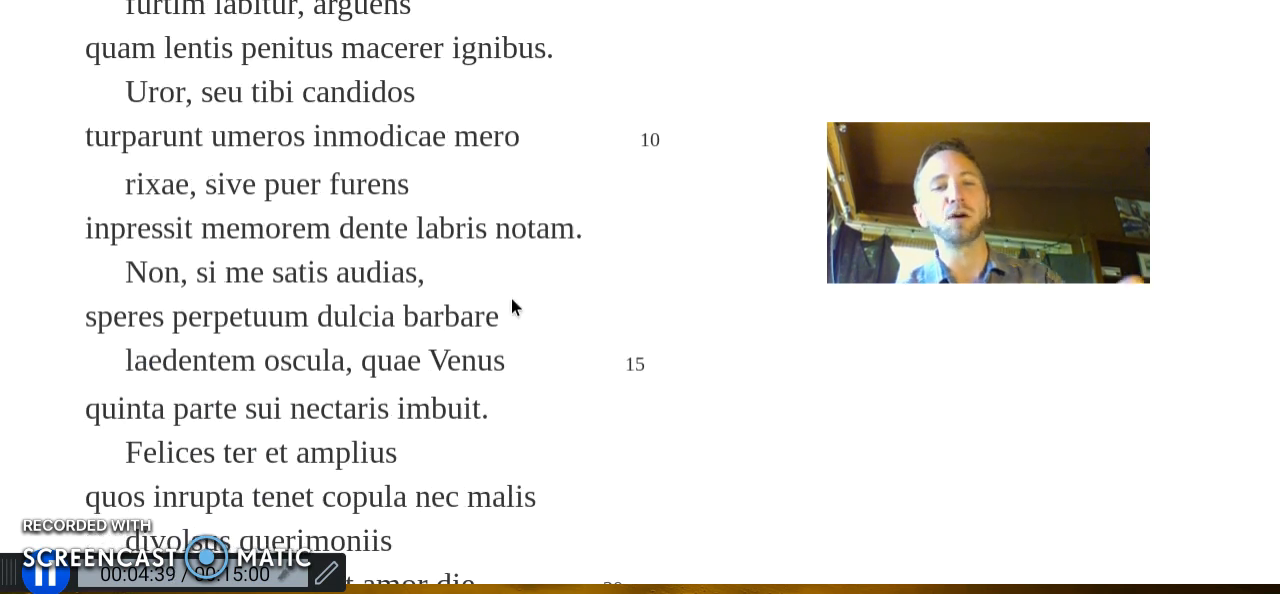
{"action": "scroll", "scroll_direction": "down", "scroll_amount": 3}
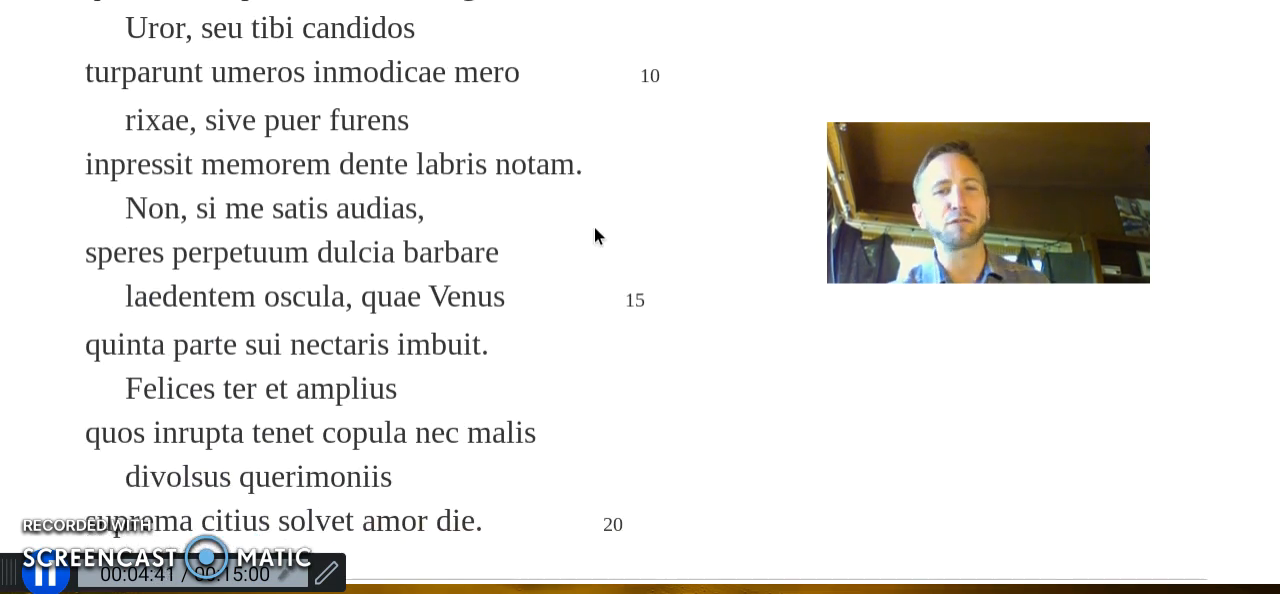
{"action": "mouse_move", "coordinate": [628, 224]}
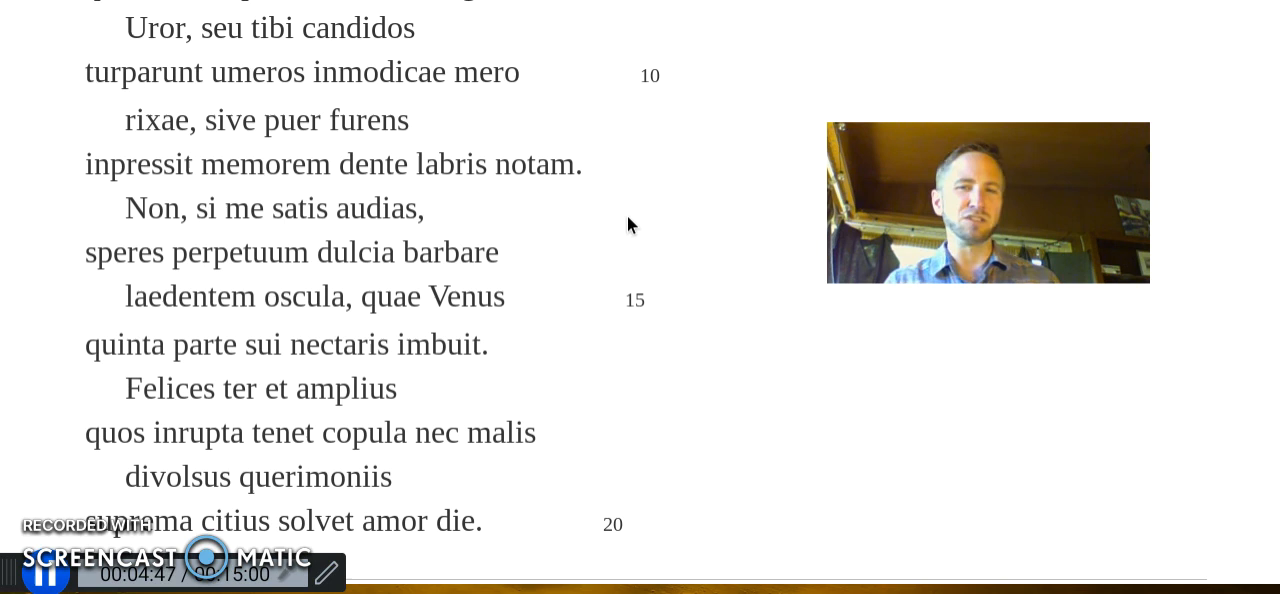
{"action": "mouse_move", "coordinate": [540, 246]}
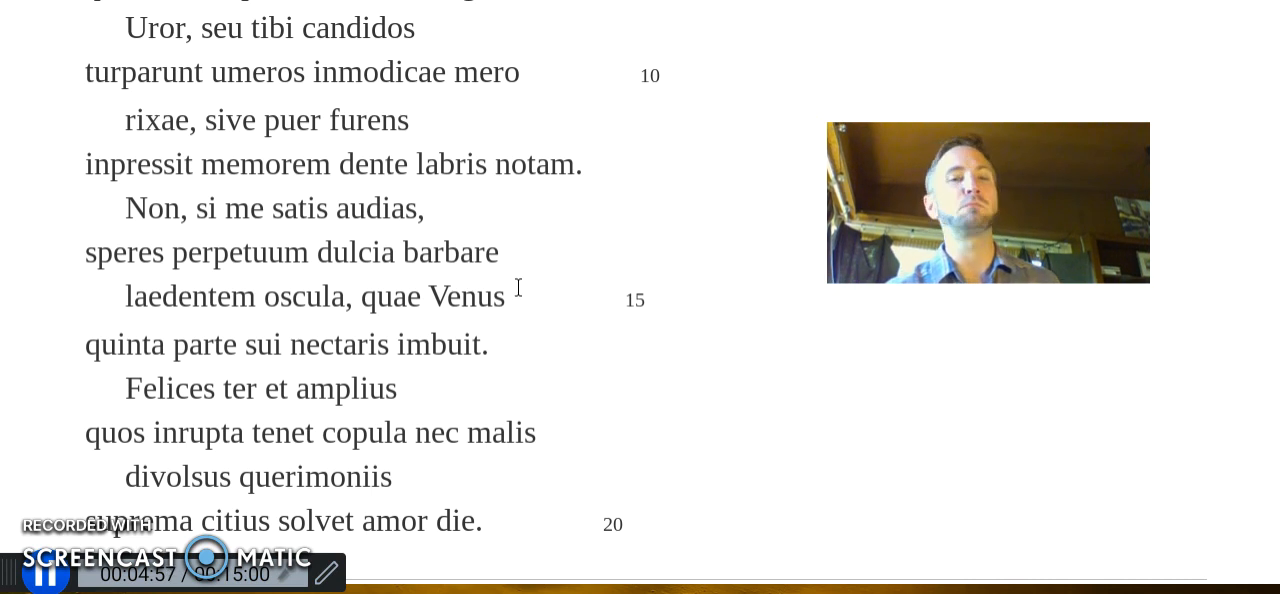
{"action": "scroll", "scroll_direction": "down", "scroll_amount": 3}
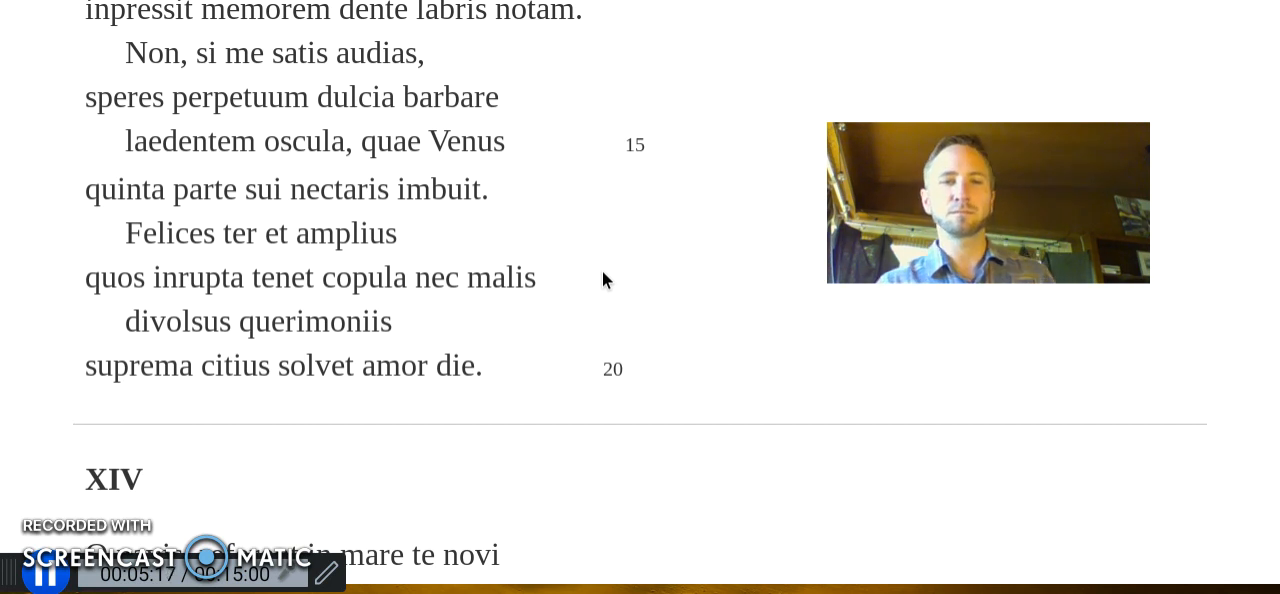
{"action": "mouse_move", "coordinate": [638, 320]}
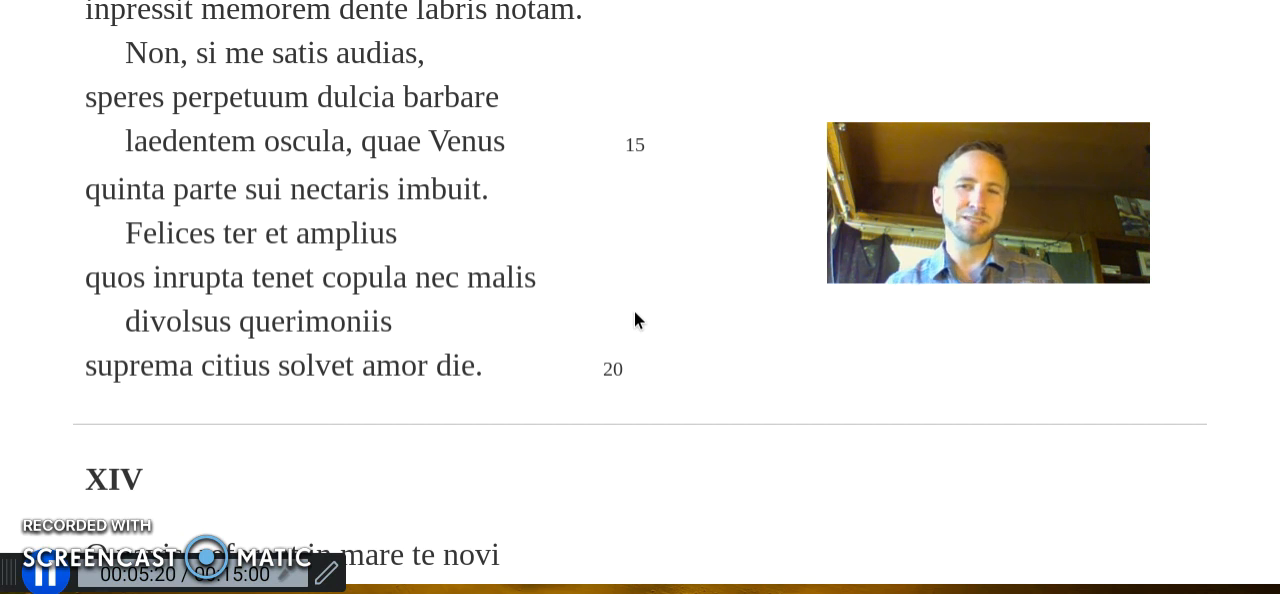
{"action": "scroll", "scroll_direction": "up", "scroll_amount": 3}
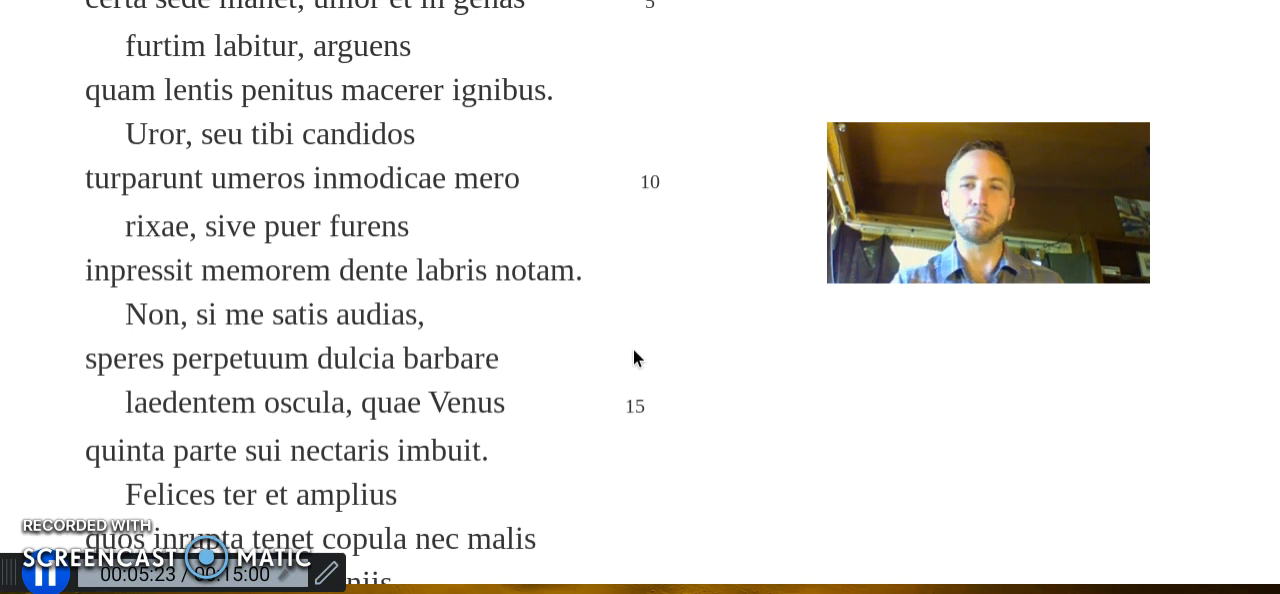